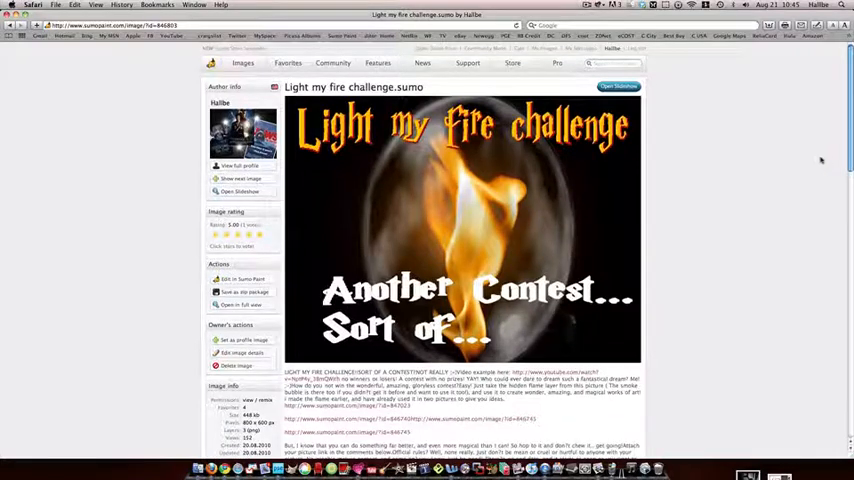
pyautogui.moveTo(676, 264)
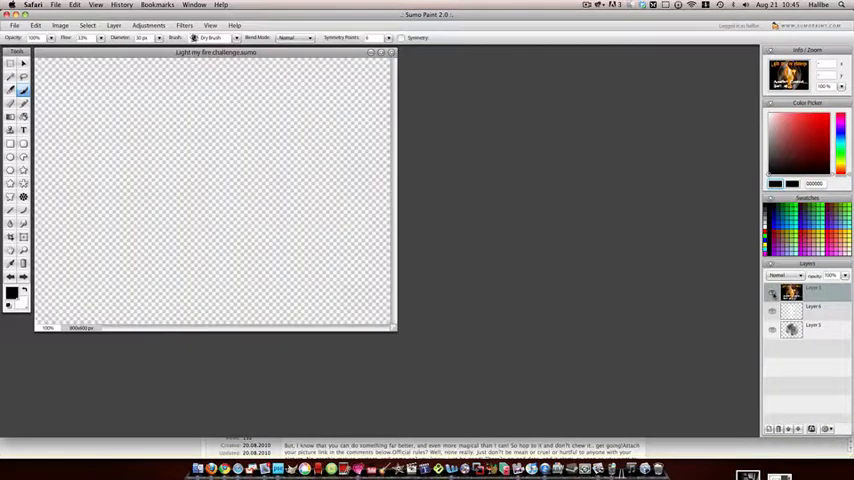
# Make the smoky bubble layer and the contest poster layer visible in the Layers panel.
pyautogui.click(810, 324)
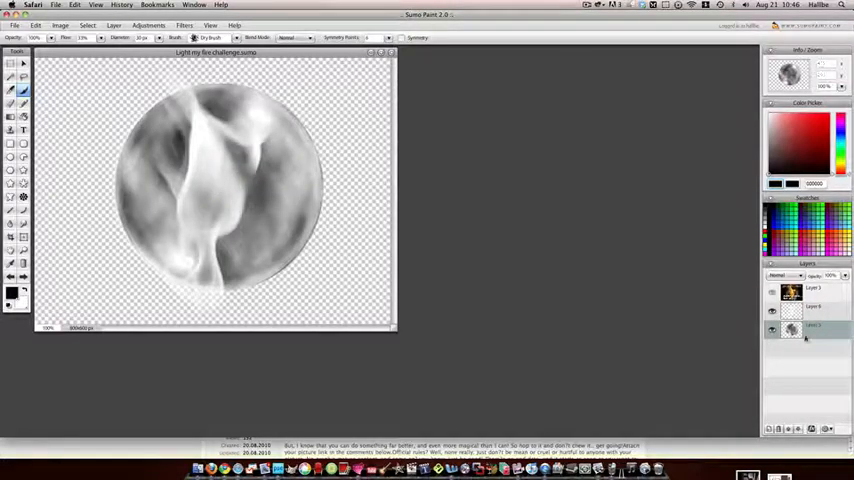
pyautogui.click(810, 290)
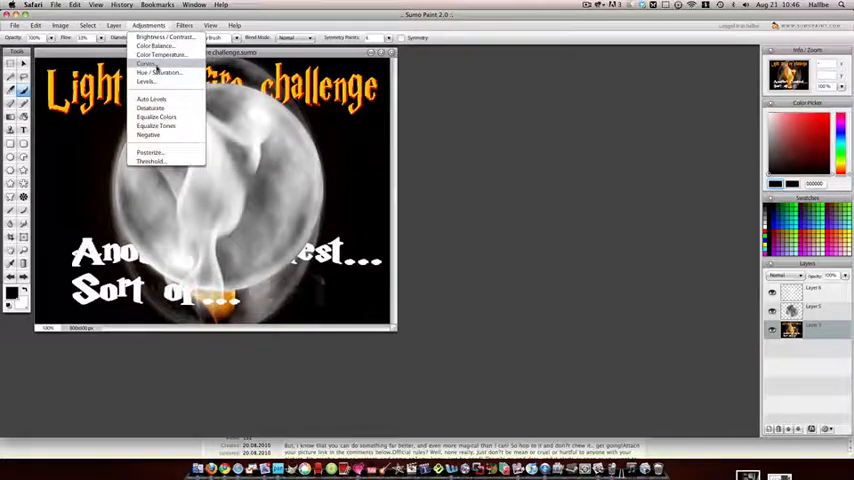
# Darken the poster to solid black with Hue/Saturation lightness fully down.
pyautogui.click(160, 72)
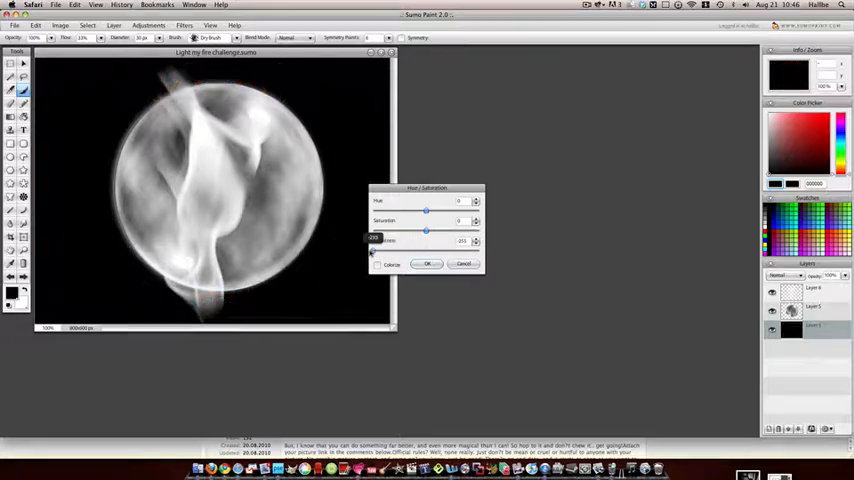
pyautogui.click(428, 264)
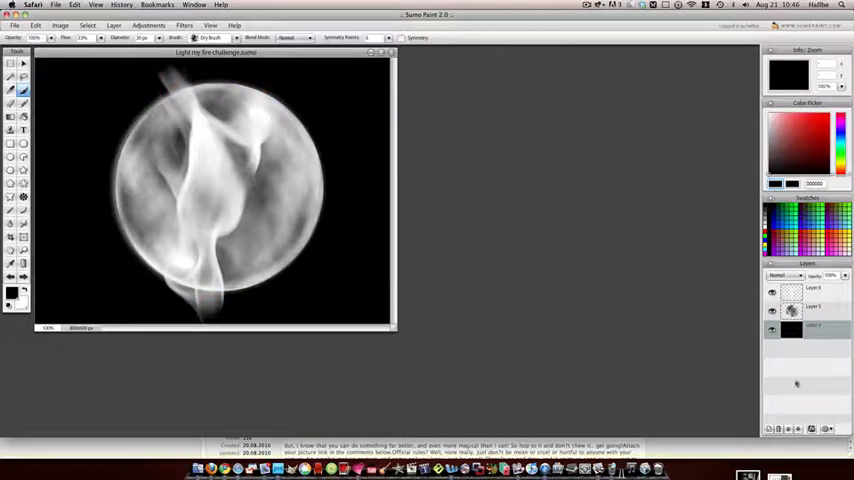
pyautogui.click(810, 328)
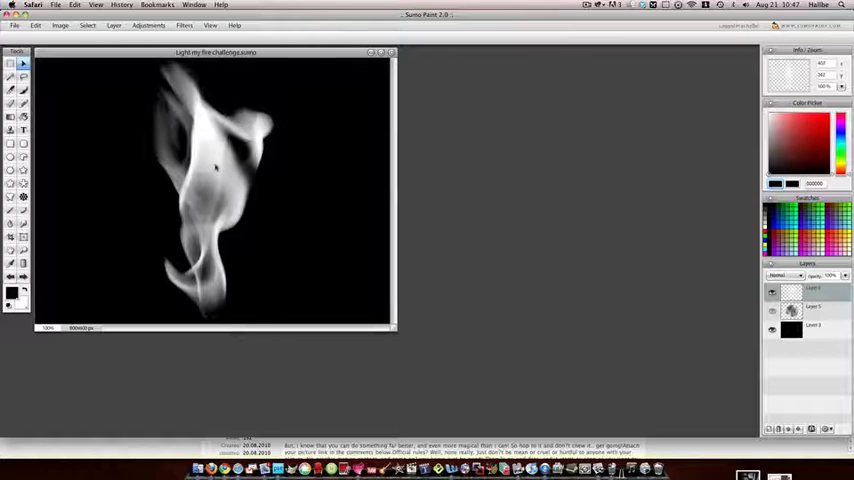
# Start a Free Transform on the white flame from the canvas context menu.
pyautogui.rightClick(216, 168)
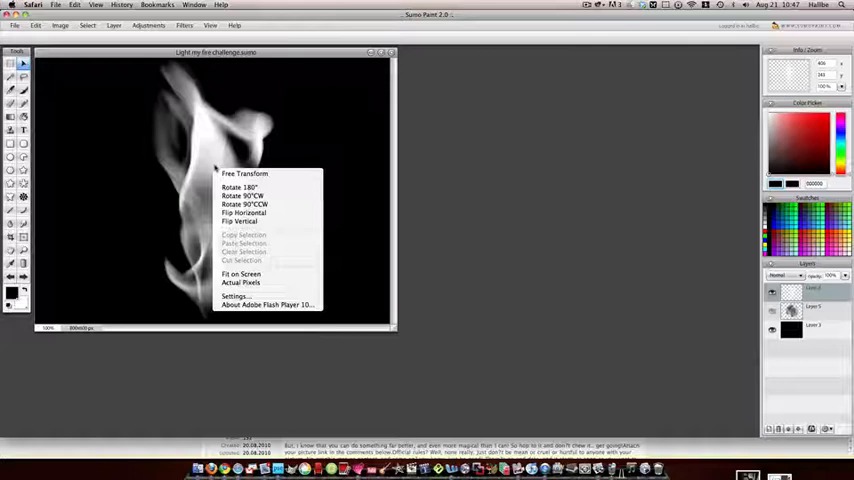
pyautogui.click(244, 172)
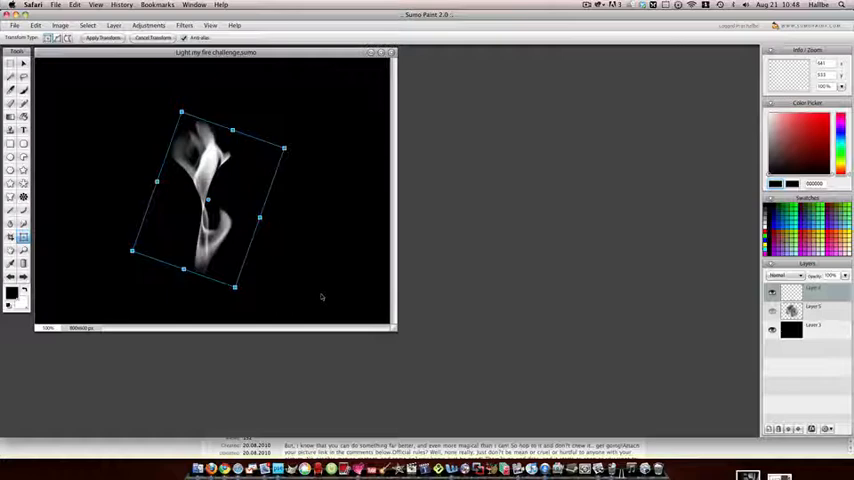
# Apply the transform so the flame keeps its smaller size and tilt.
pyautogui.click(102, 36)
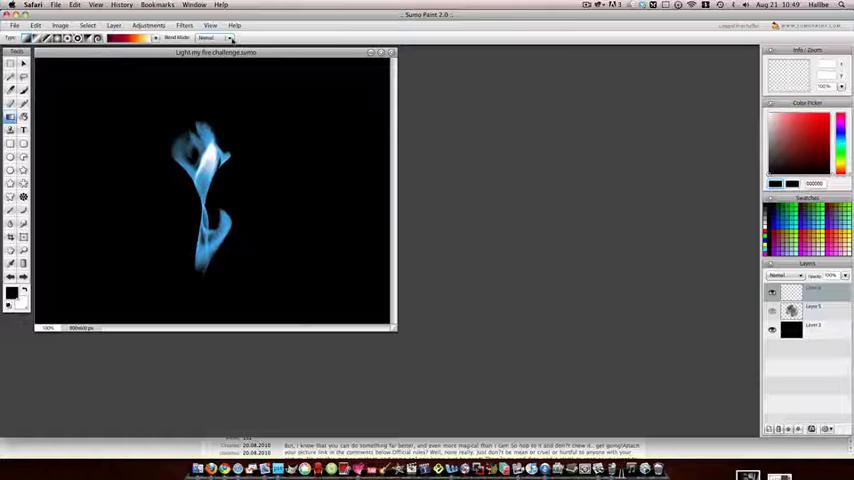
# Colour the flame with a gradient giving warm cream and pink tones.
pyautogui.click(216, 38)
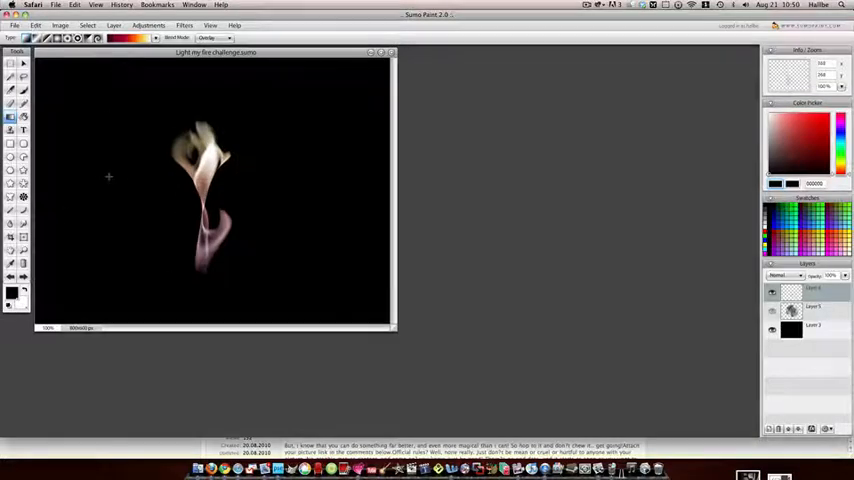
# Tint the flame yellow at top and pink below with a Hue/Saturation shift.
pyautogui.click(148, 24)
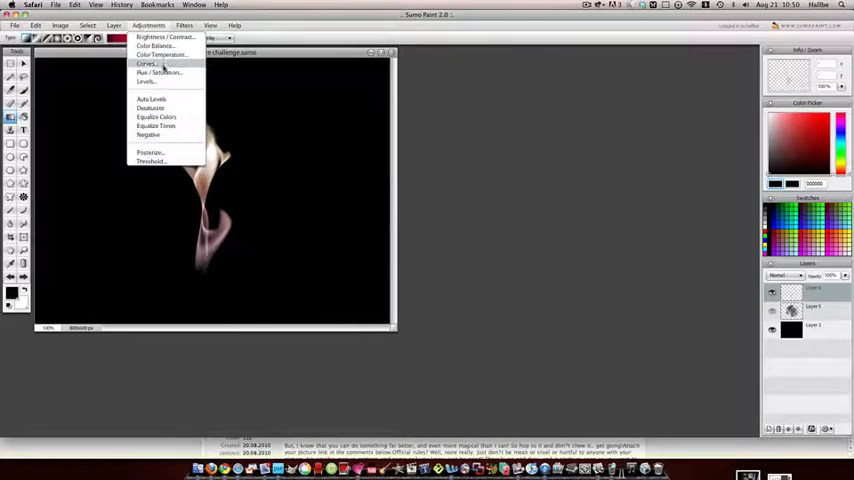
pyautogui.click(158, 72)
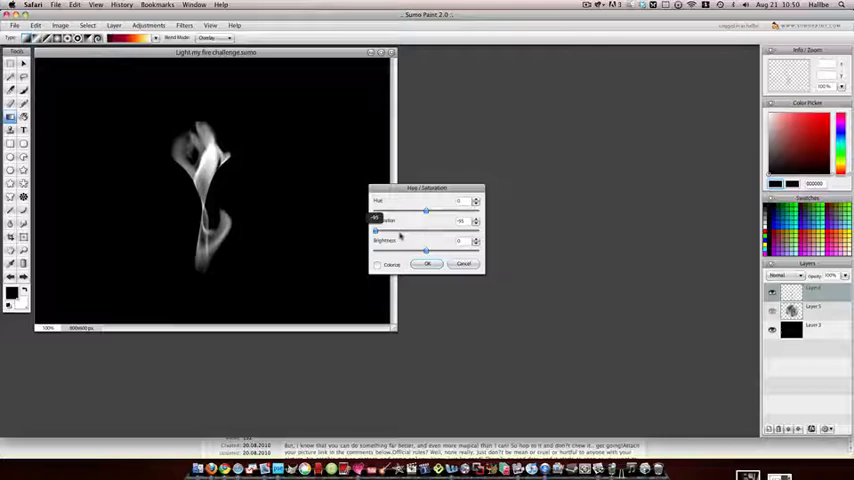
pyautogui.moveTo(428, 220); pyautogui.dragTo(454, 220)
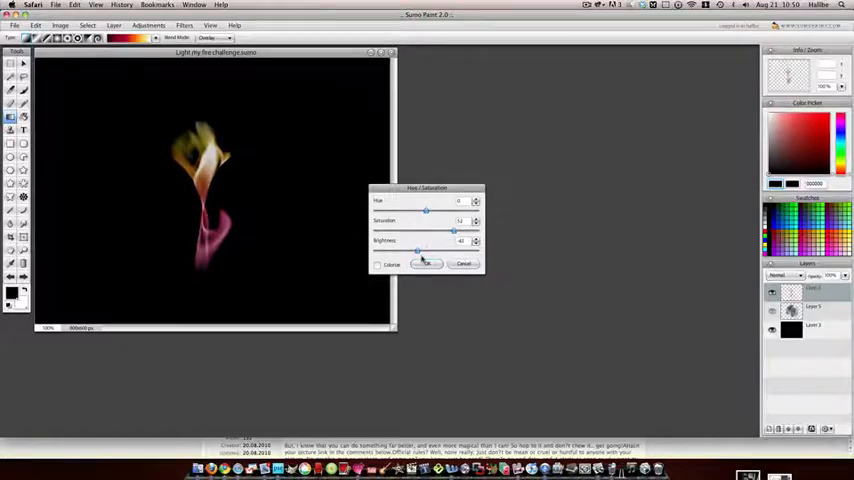
pyautogui.click(428, 264)
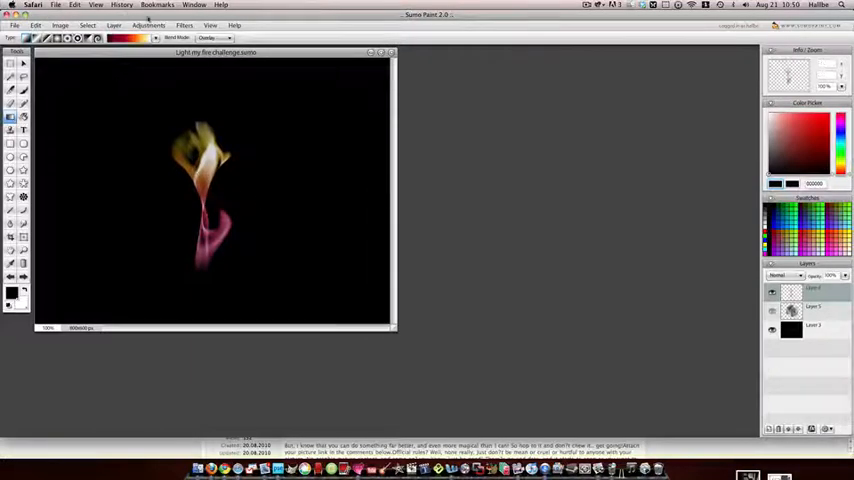
# Try further hue shifts toward cyan, green and warm tones without keeping them.
pyautogui.click(148, 24)
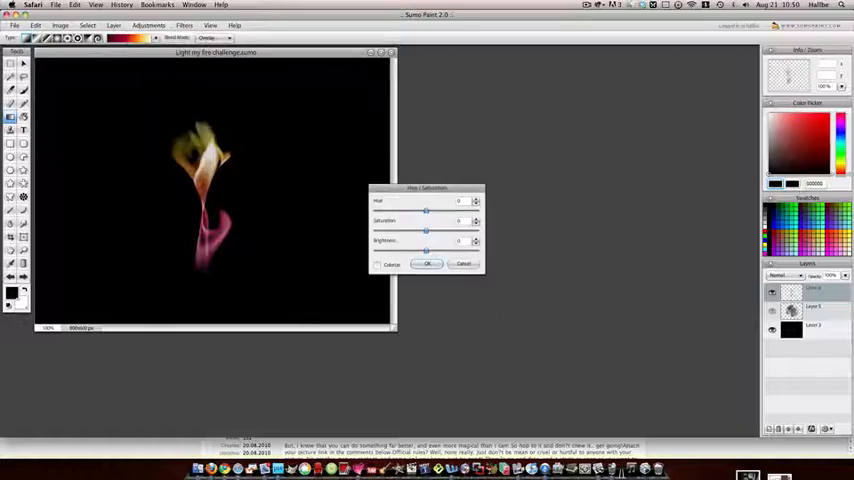
pyautogui.click(376, 264)
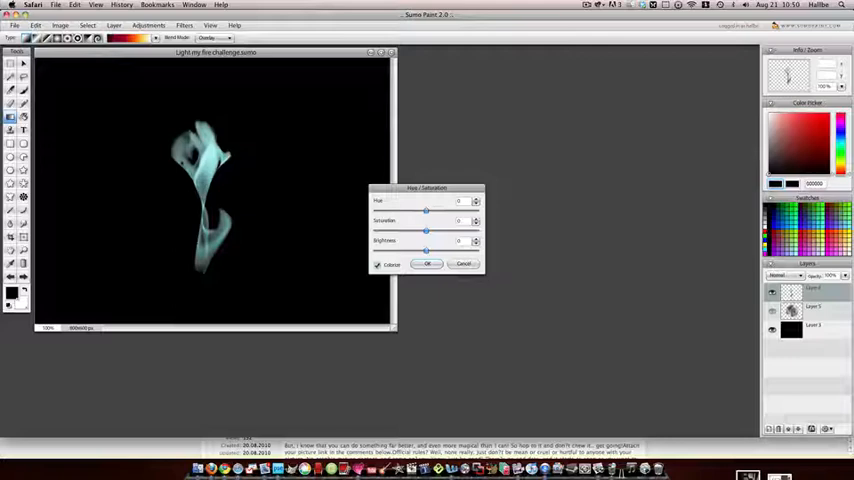
pyautogui.moveTo(428, 200); pyautogui.dragTo(402, 200)
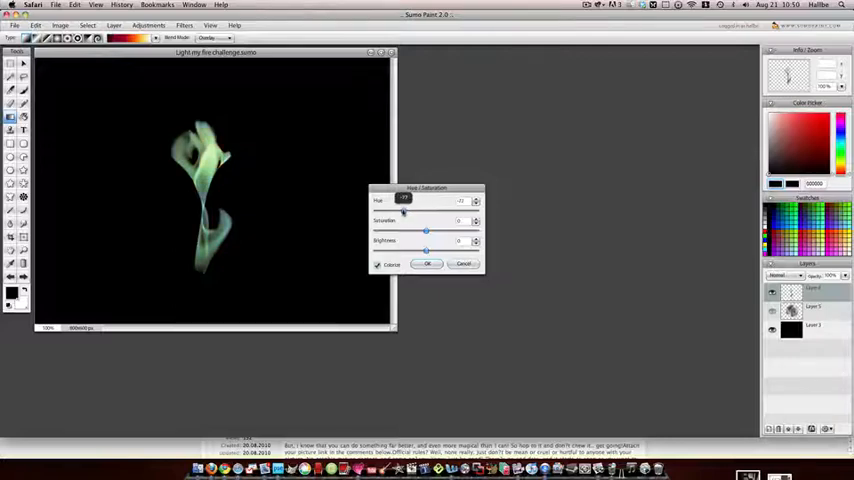
pyautogui.moveTo(404, 208); pyautogui.dragTo(378, 208)
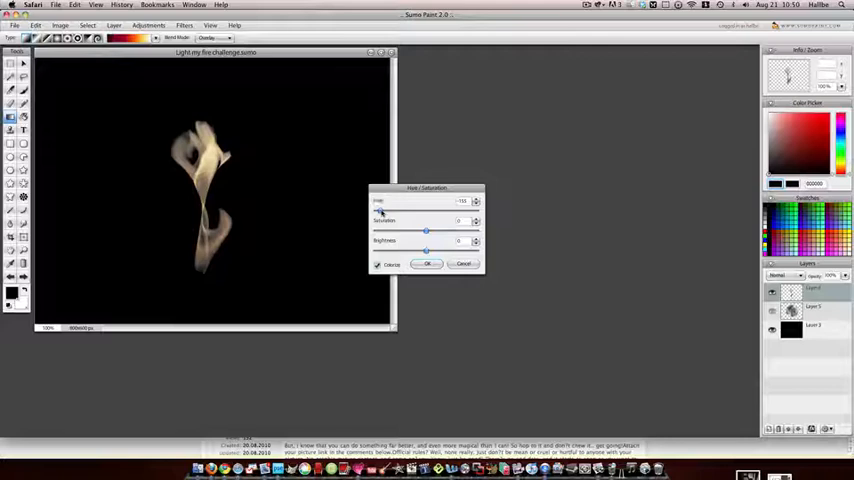
pyautogui.moveTo(428, 230); pyautogui.dragTo(478, 230)
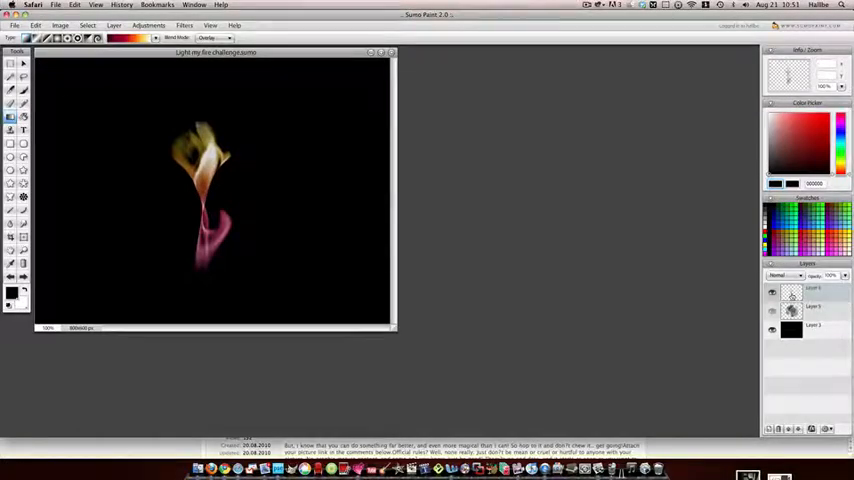
# Duplicate the flame layer from the Layers panel for a second angled copy.
pyautogui.rightClick(790, 290)
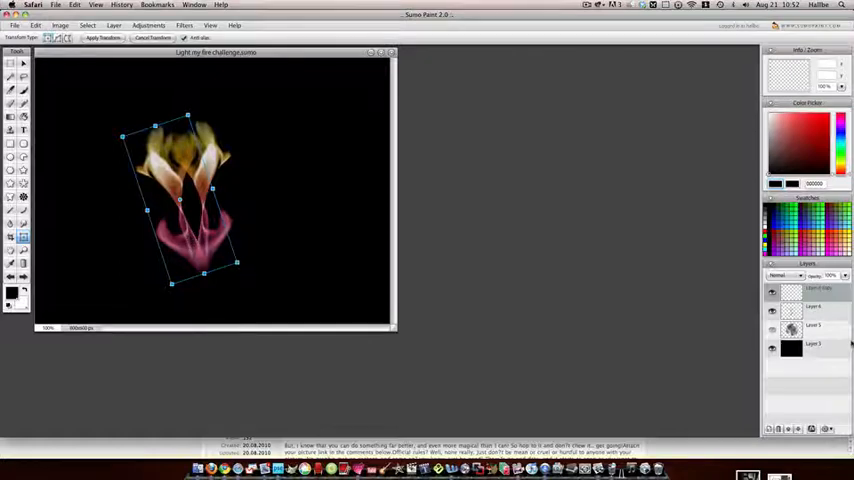
# Finish the flame copy's transform and begin transforming the glass bubble over the flames.
pyautogui.rightClick(810, 304)
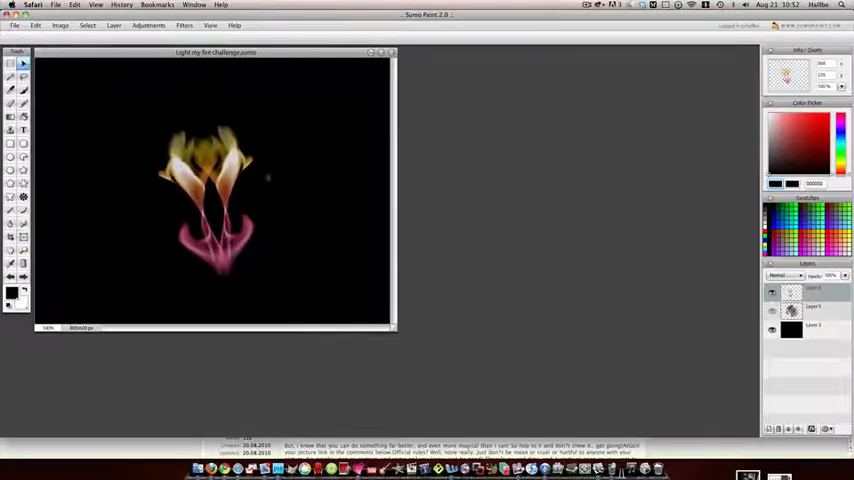
pyautogui.rightClick(244, 176)
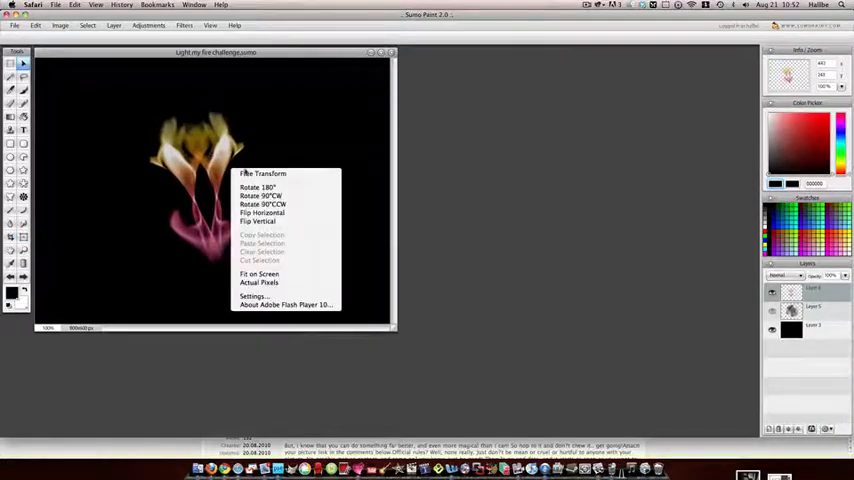
pyautogui.click(262, 172)
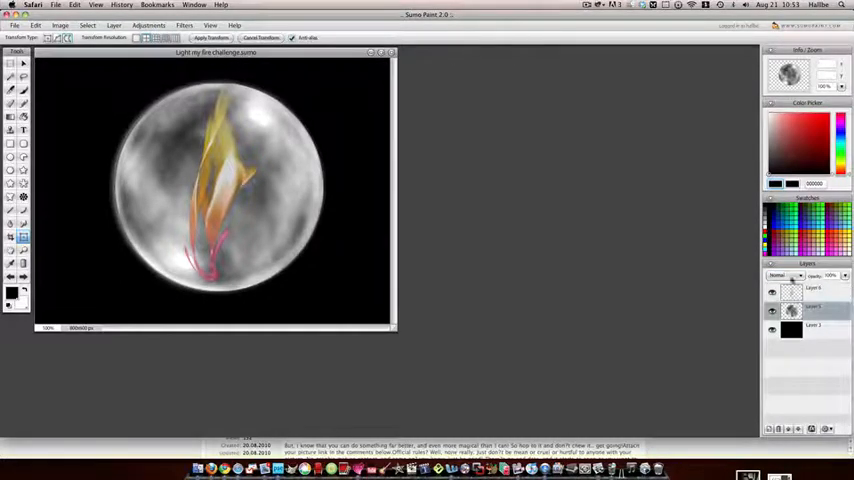
# Set the bubble layer's blend mode so the flames show through the glass.
pyautogui.click(788, 276)
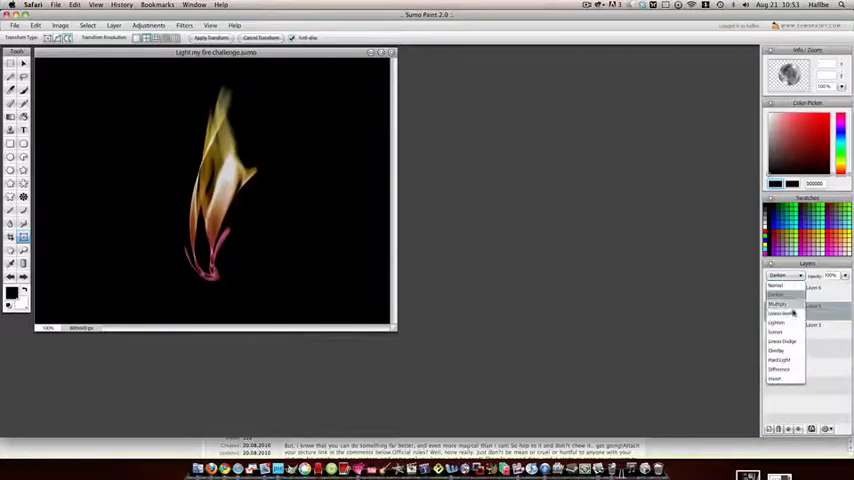
pyautogui.click(784, 314)
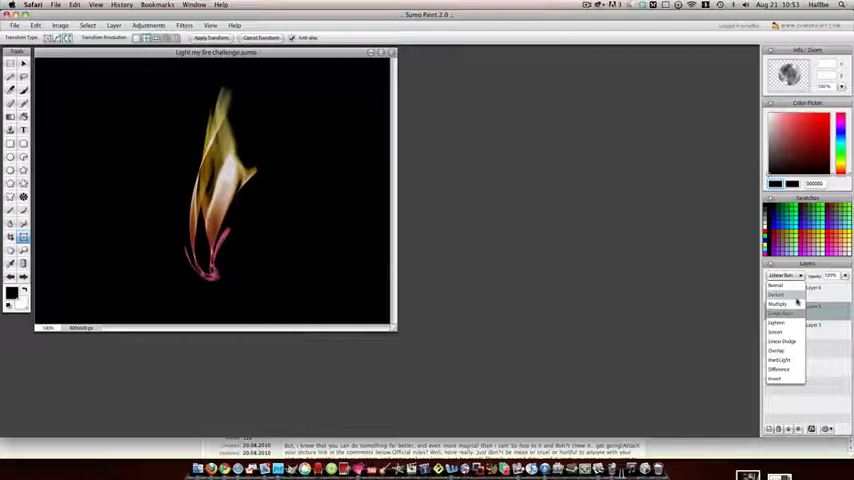
pyautogui.click(776, 324)
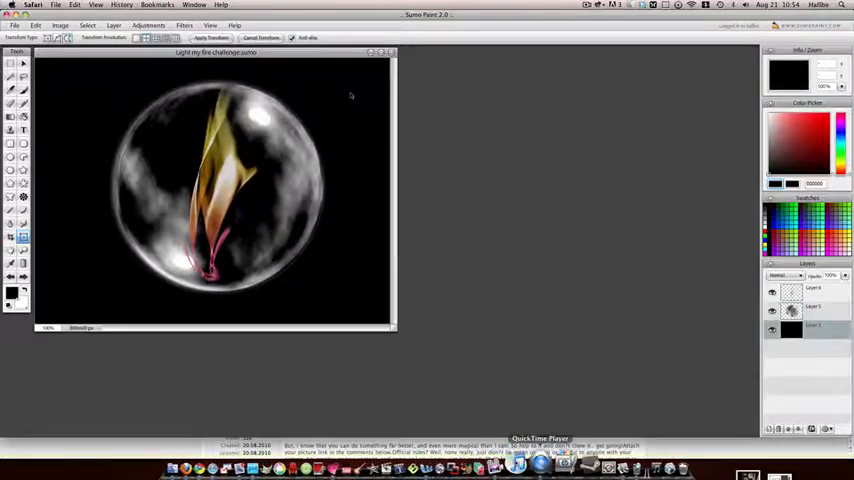
# Apply a soft white spot-light glow to the dark background layer.
pyautogui.click(148, 24)
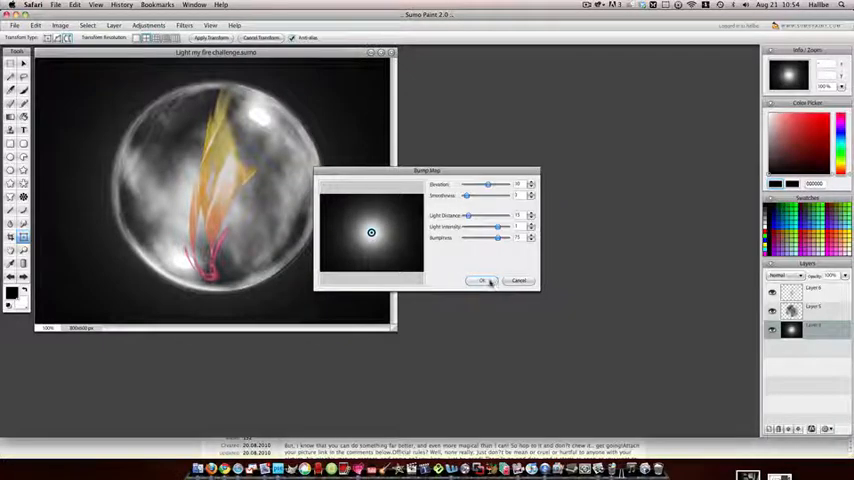
pyautogui.click(482, 280)
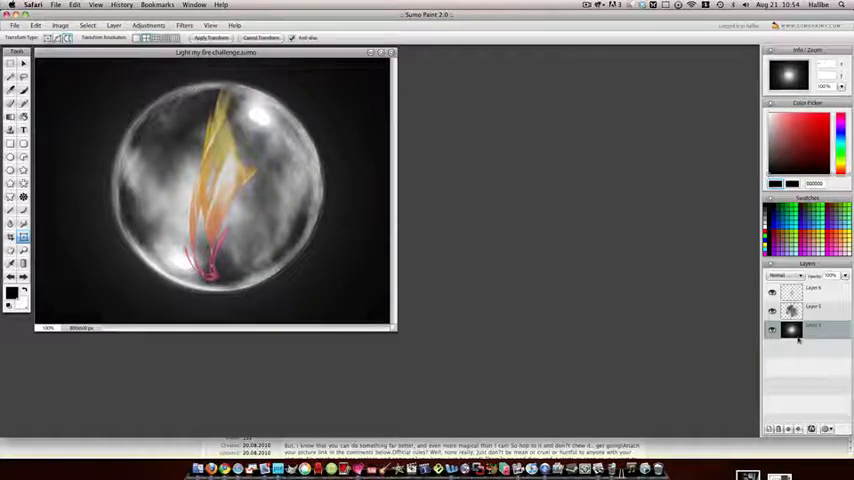
# Colorize the background glow with a golden hue via Hue/Saturation and confirm it.
pyautogui.click(148, 24)
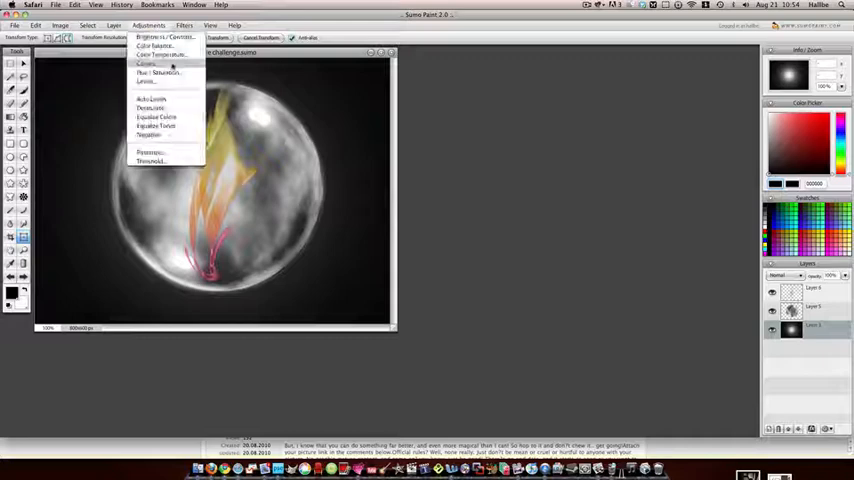
pyautogui.click(160, 72)
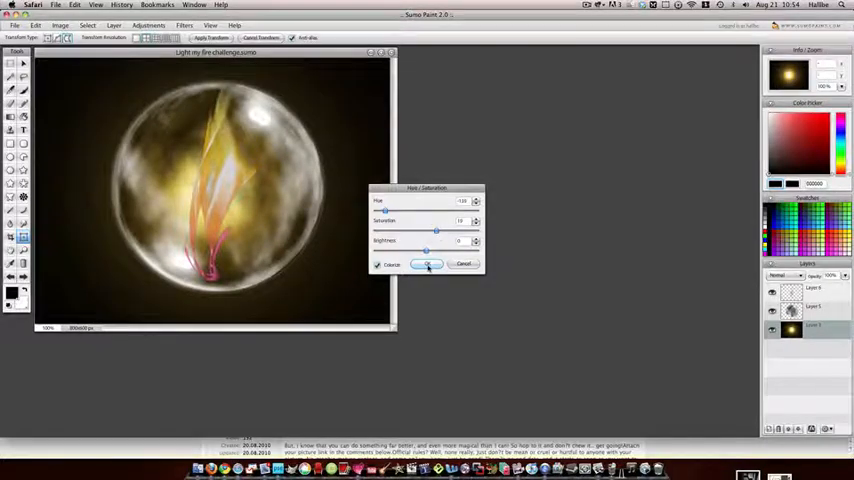
pyautogui.click(428, 264)
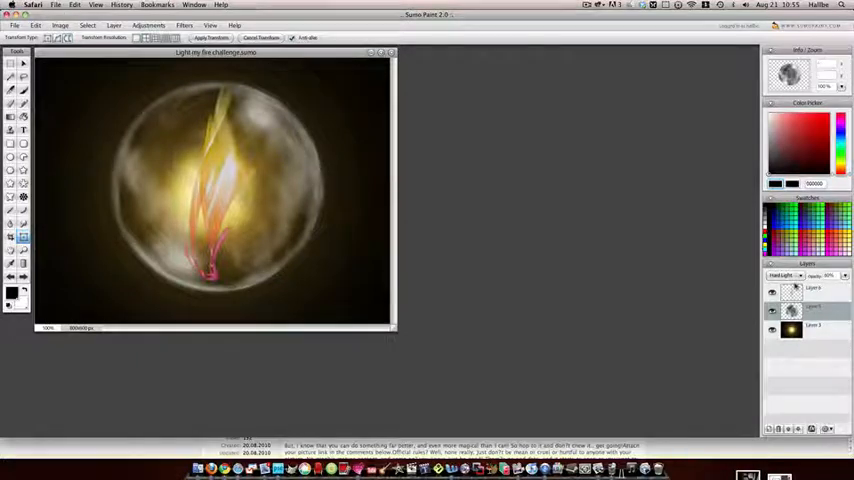
# Paint a soft bright yellow glow on a new layer around the flames' core.
pyautogui.rightClick(234, 178)
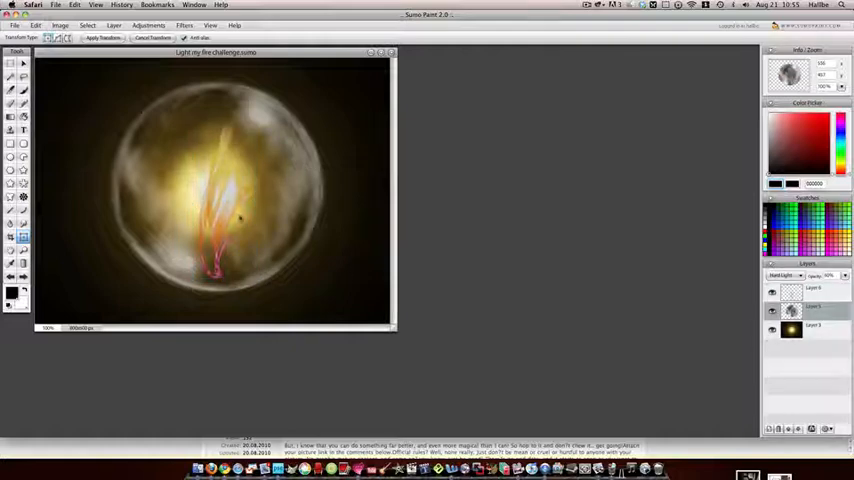
pyautogui.rightClick(796, 290)
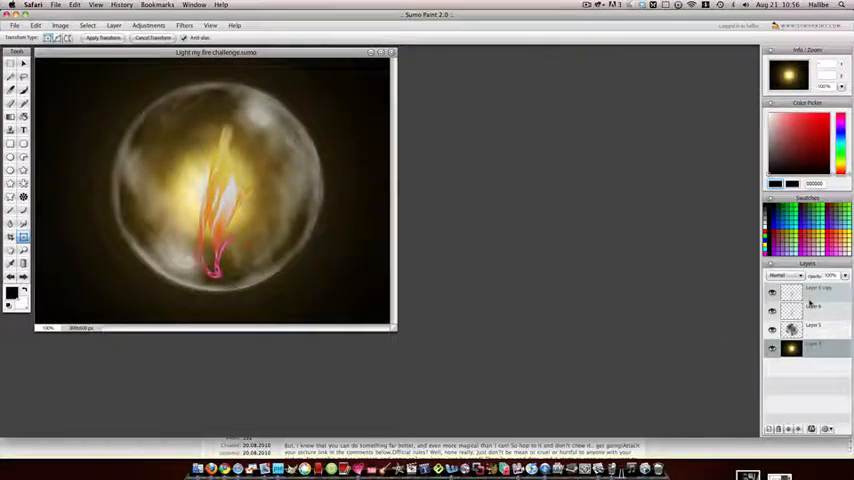
# Show the Layers panel options with Copy/Paste/Clear Layer Effects.
pyautogui.click(810, 292)
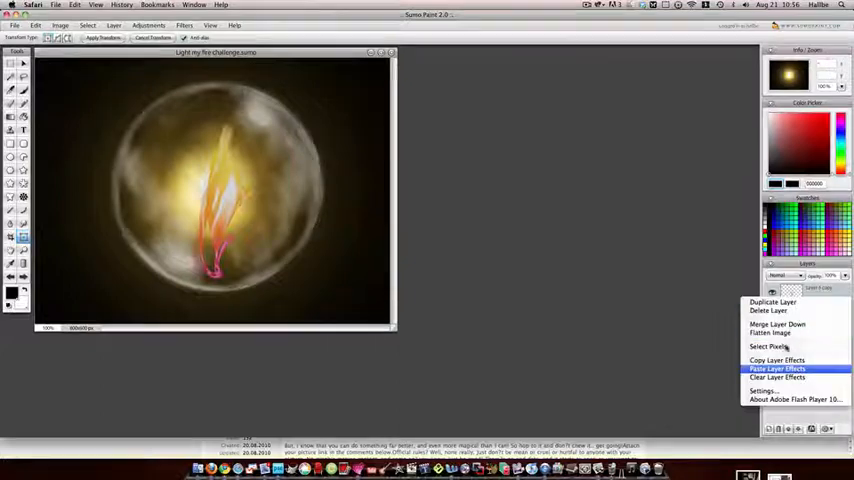
pyautogui.moveTo(776, 360)
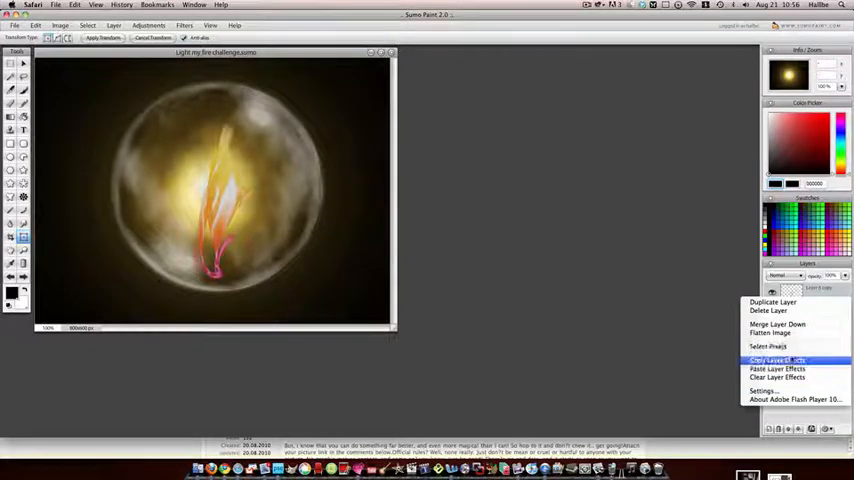